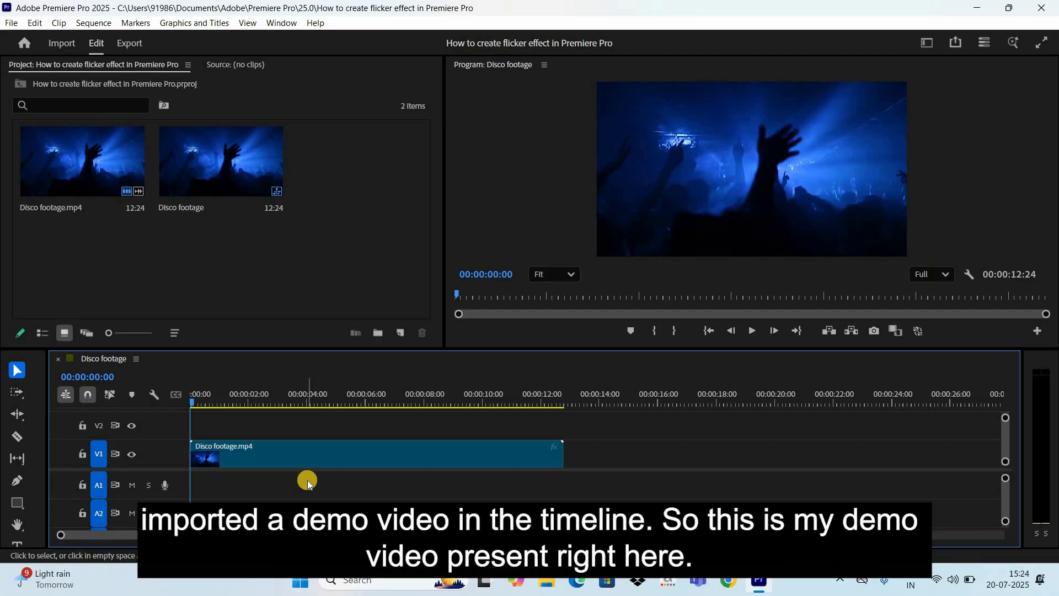
{"action": "mouse_move", "coordinate": [322, 450]}
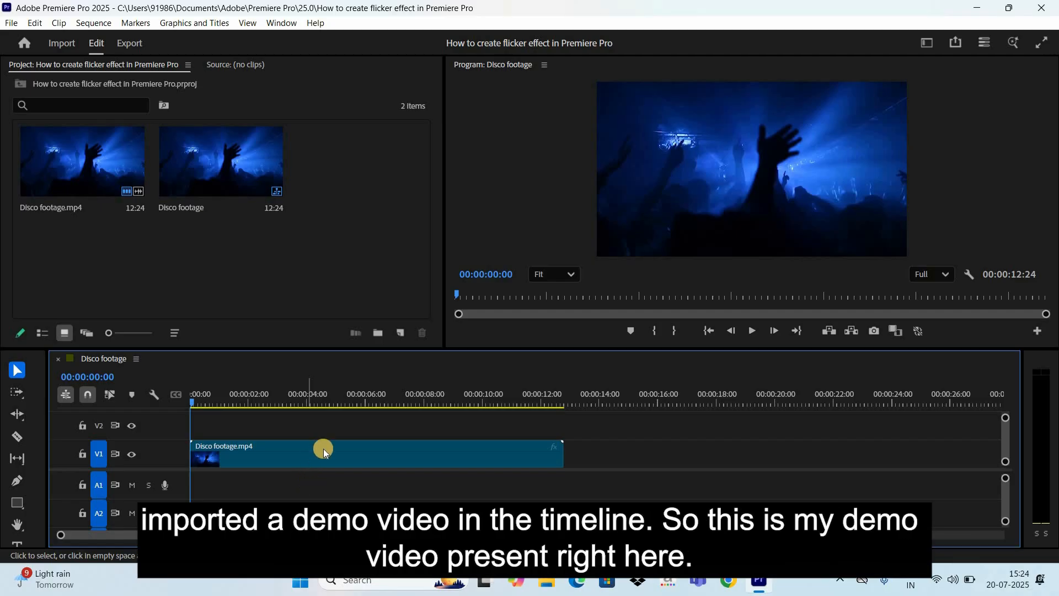
- Create a new adjustment layer with default settings and place it on V2 above the disco footage
{"action": "left_click", "coordinate": [322, 453]}
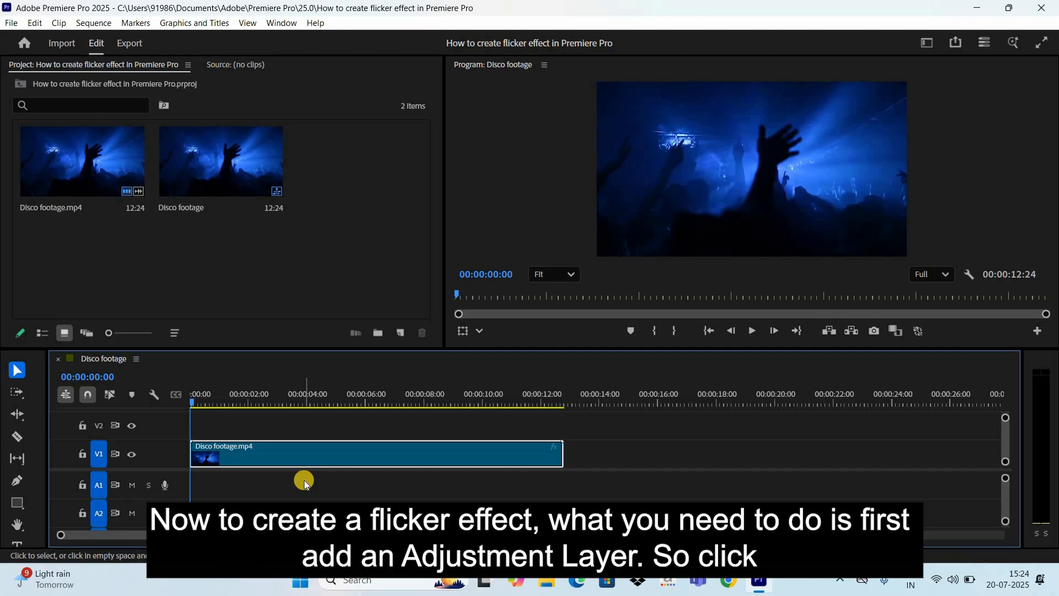
{"action": "mouse_move", "coordinate": [398, 347]}
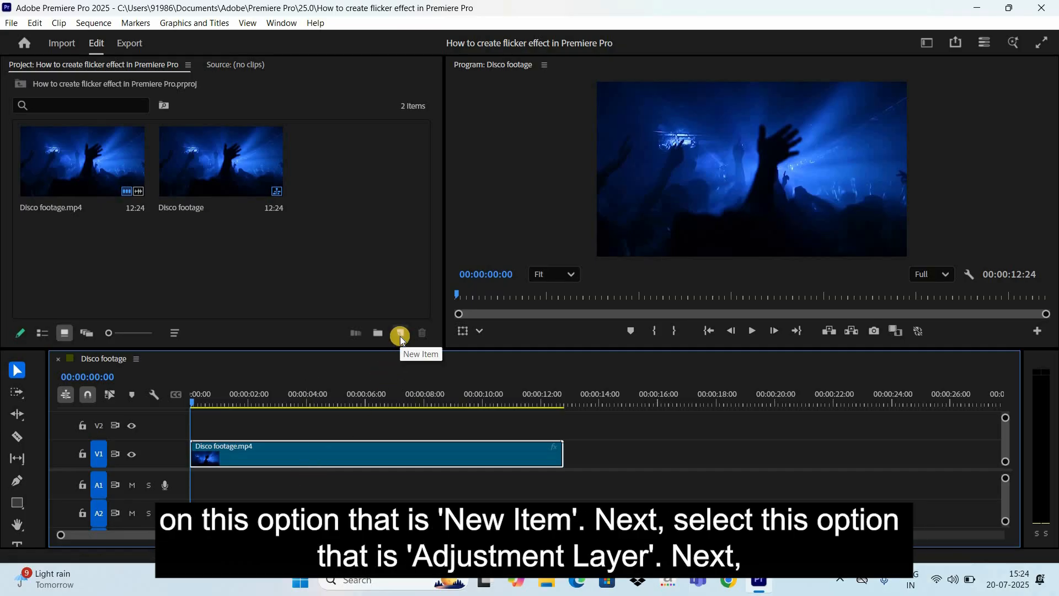
{"action": "left_click", "coordinate": [399, 332]}
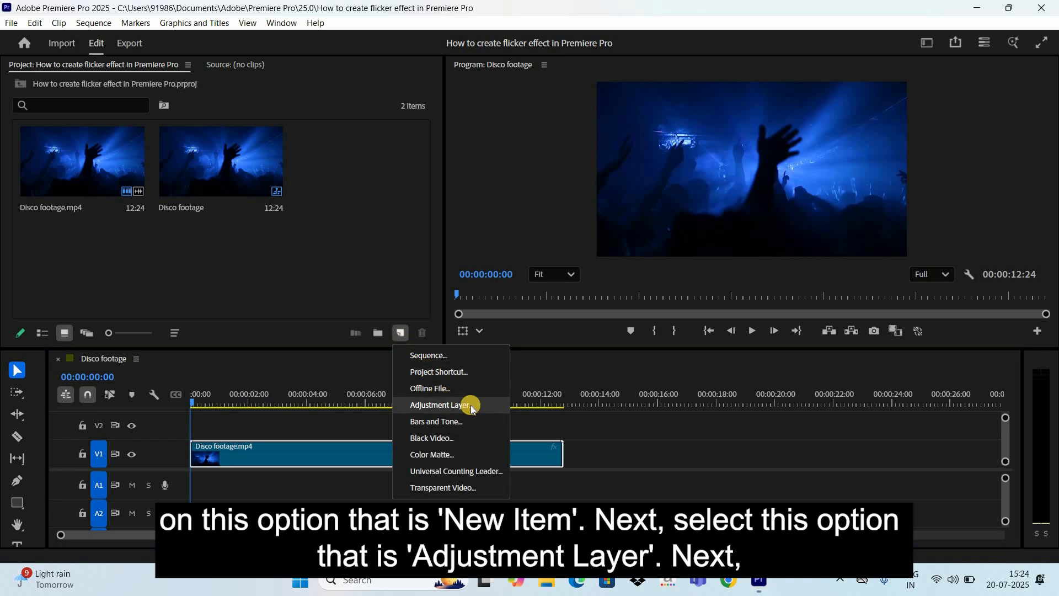
{"action": "mouse_move", "coordinate": [521, 371]}
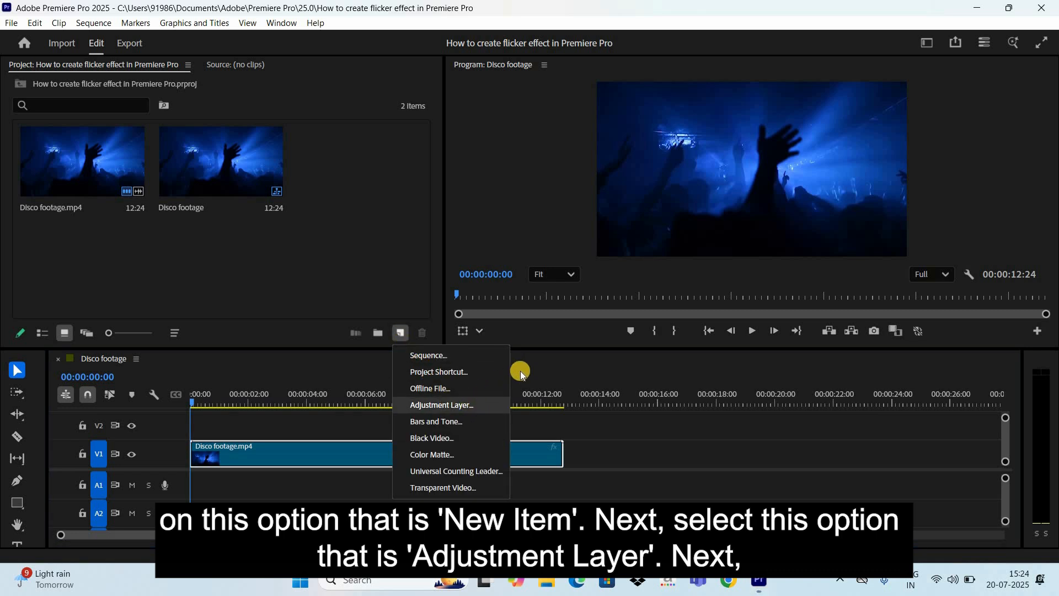
{"action": "left_click", "coordinate": [442, 405]}
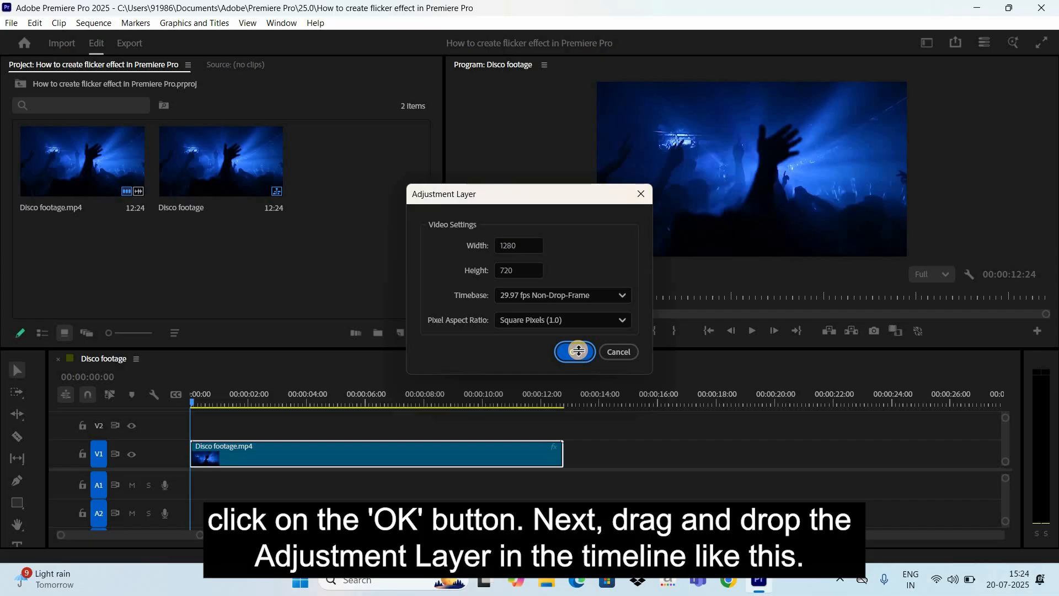
{"action": "left_click", "coordinate": [575, 352]}
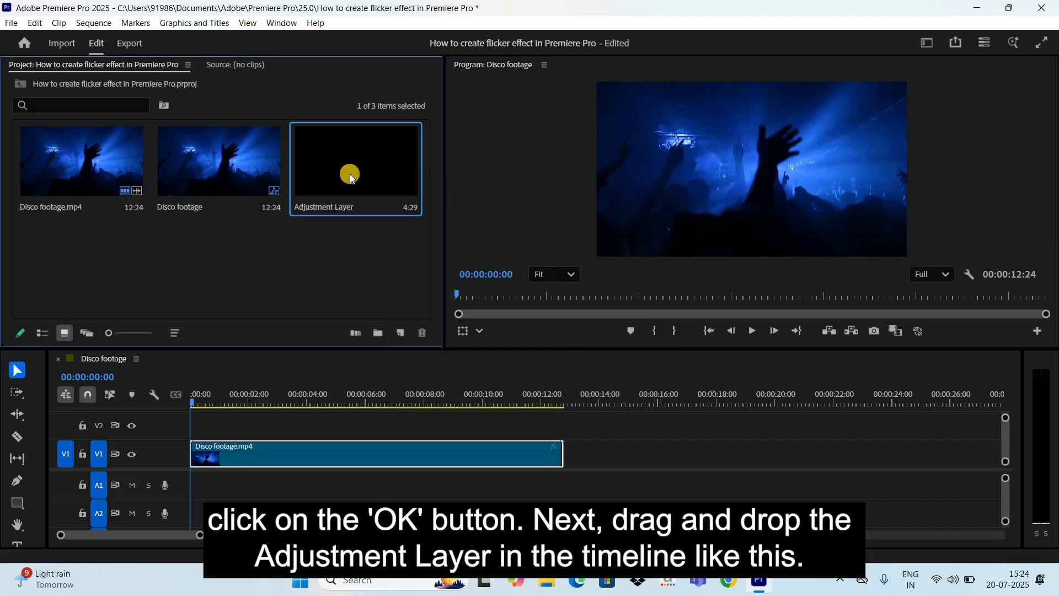
{"action": "mouse_move", "coordinate": [353, 201]}
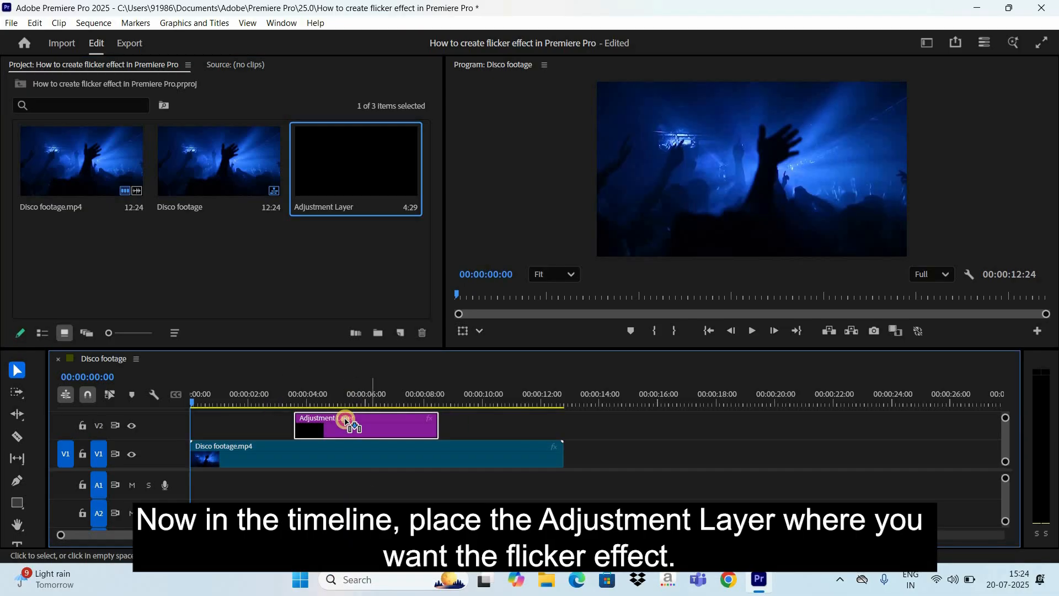
{"action": "left_click_drag", "start_coordinate": [348, 423], "coordinate": [338, 423]}
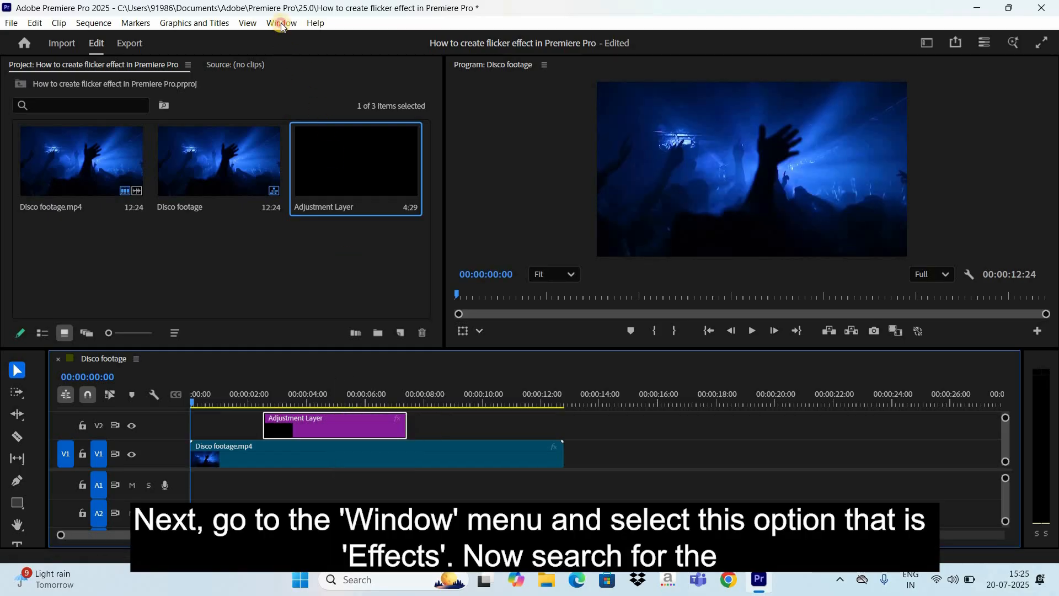
- Find Strobe Light in the Effects panel and apply it to the adjustment layer
{"action": "left_click", "coordinate": [281, 22]}
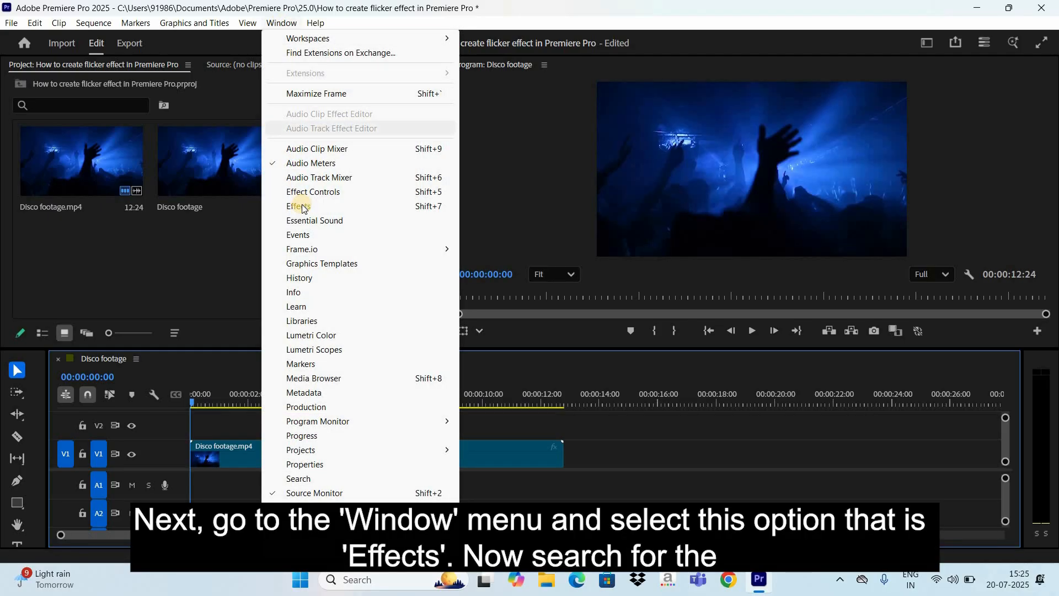
{"action": "left_click", "coordinate": [293, 205]}
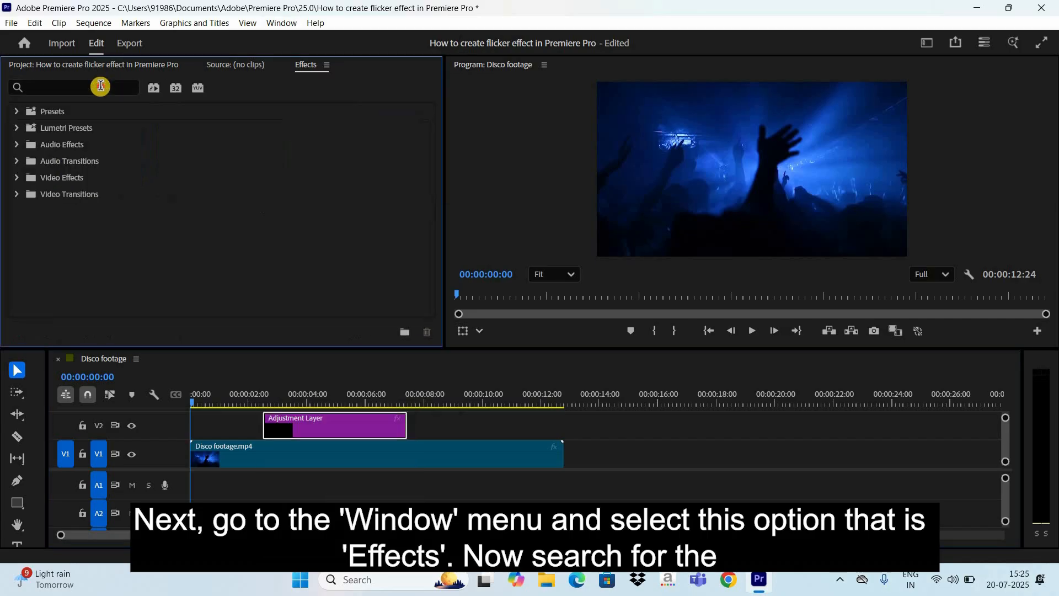
{"action": "type", "text": "strobe l"}
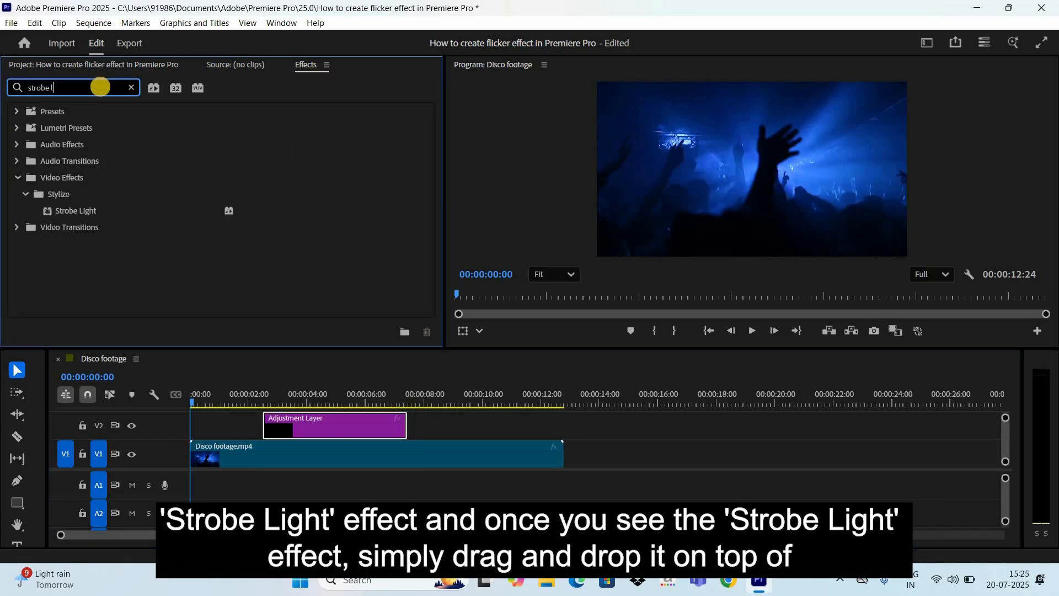
{"action": "mouse_move", "coordinate": [75, 211]}
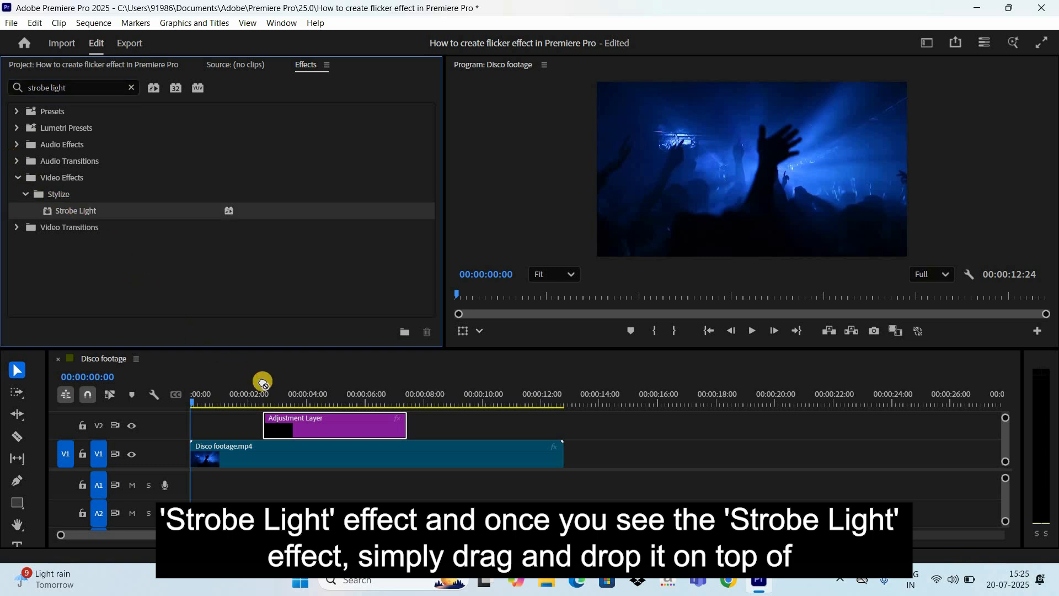
{"action": "left_click_drag", "start_coordinate": [74, 210], "coordinate": [320, 424]}
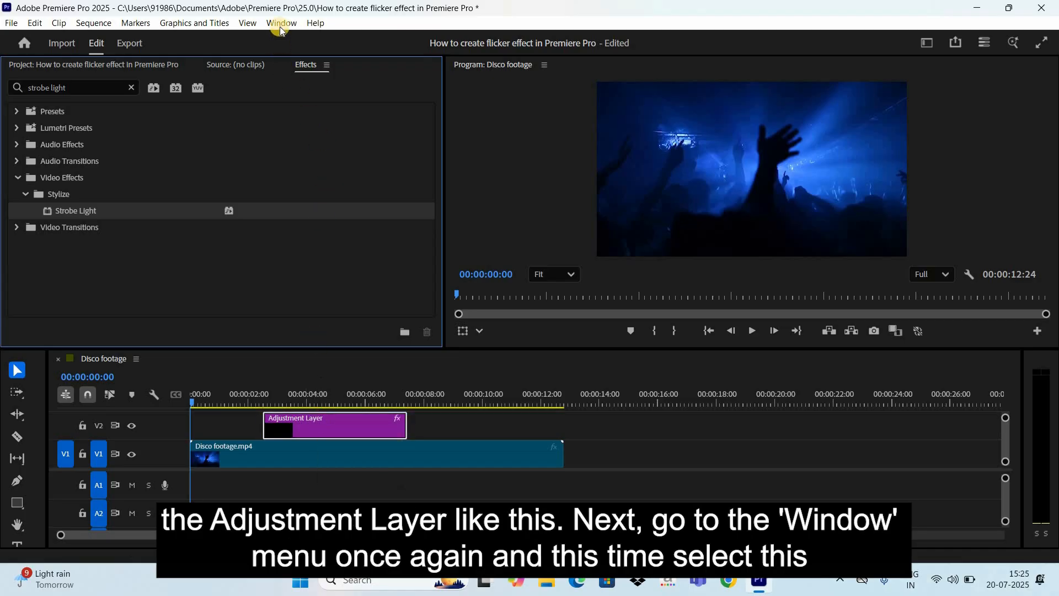
- In Effect Controls, lower Strobe Duration from 0.50 to 0.10 seconds
{"action": "left_click", "coordinate": [280, 23]}
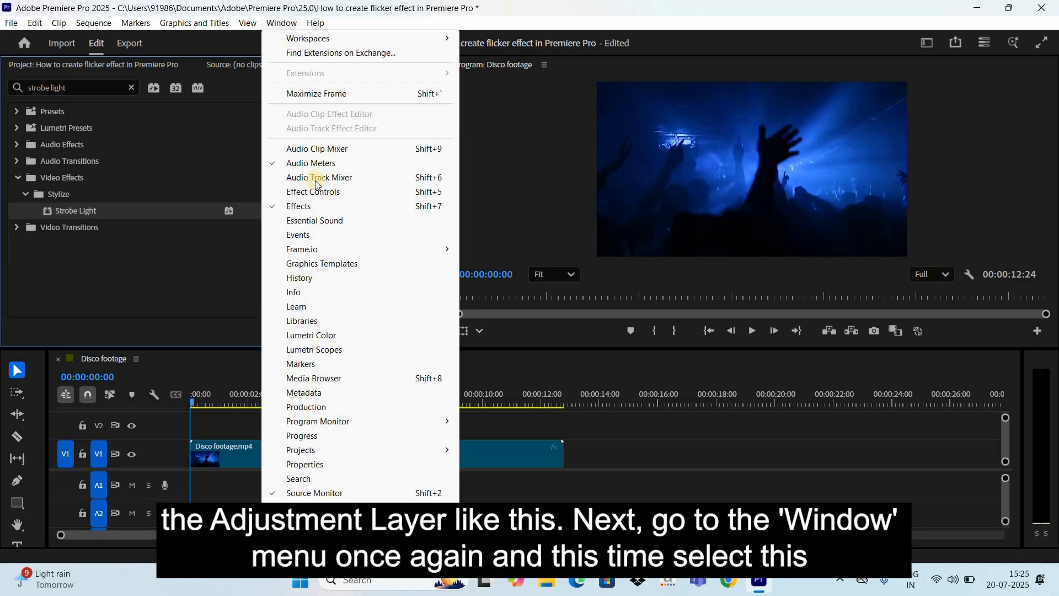
{"action": "mouse_move", "coordinate": [337, 196]}
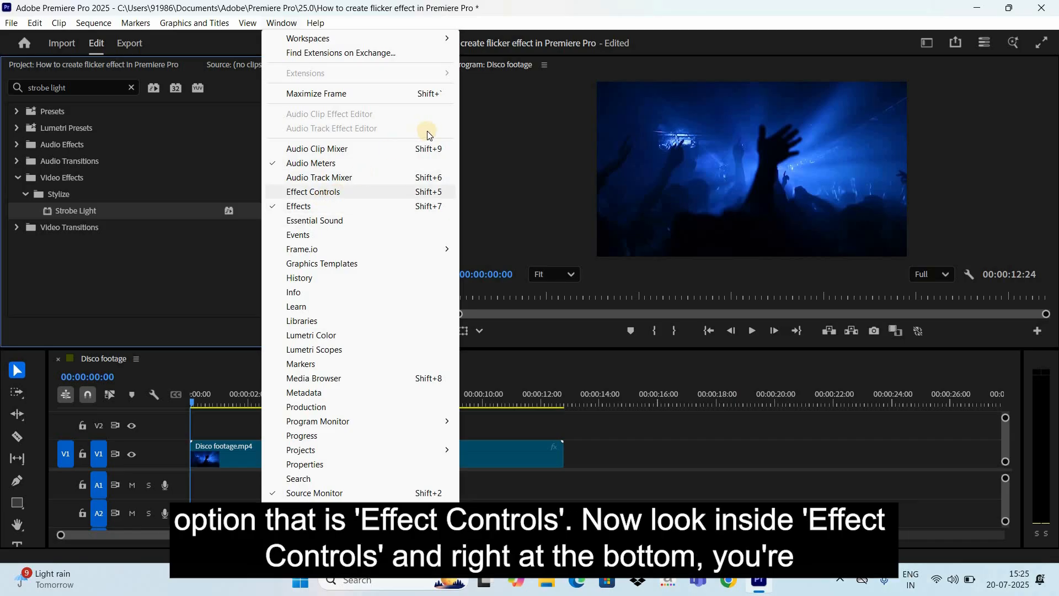
{"action": "left_click", "coordinate": [314, 192]}
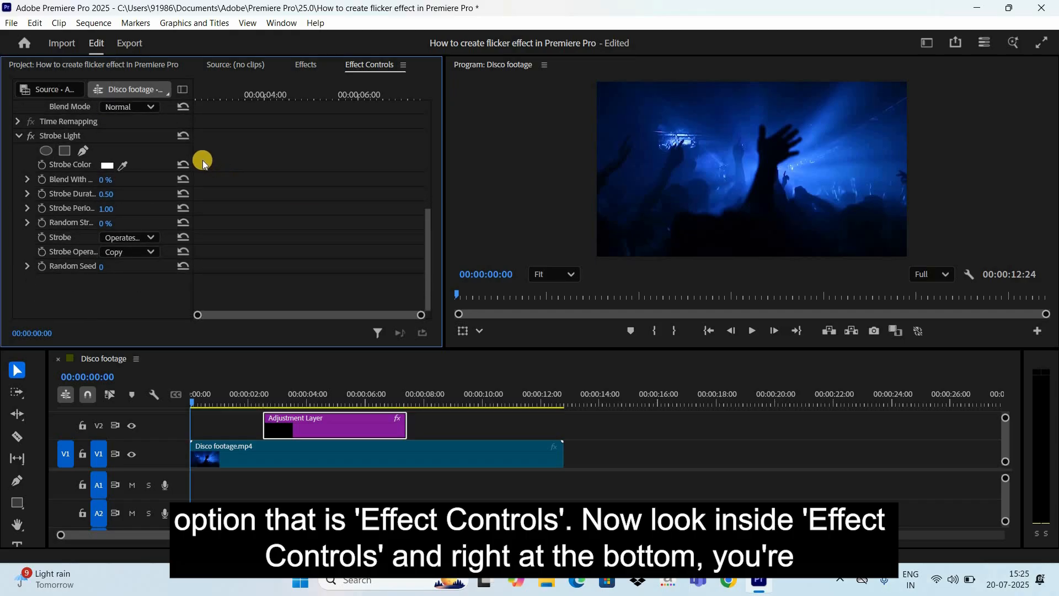
{"action": "mouse_move", "coordinate": [289, 169]}
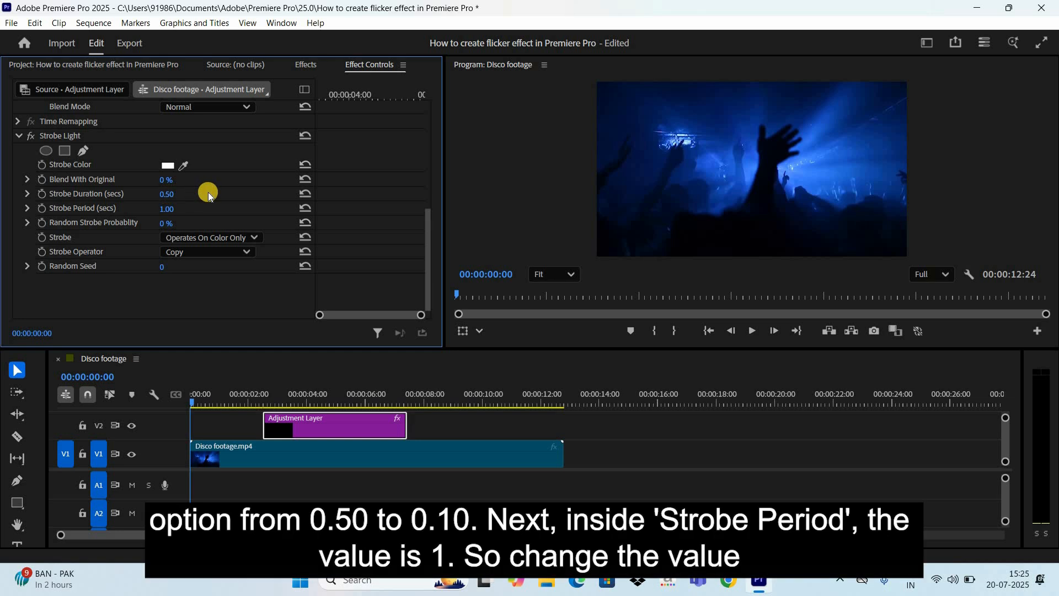
{"action": "type", "text": "0.1"}
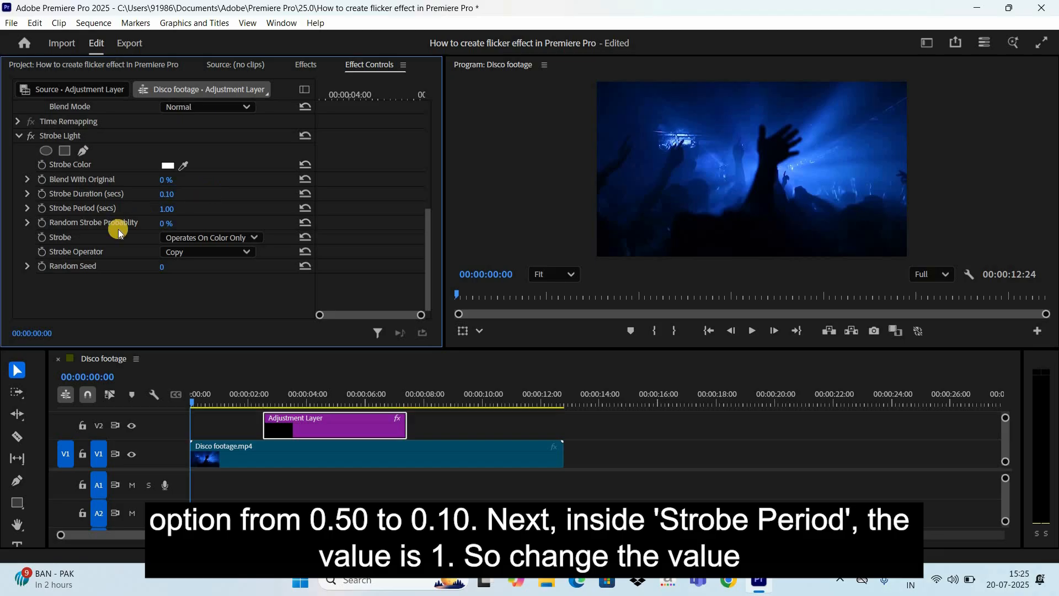
{"action": "mouse_move", "coordinate": [86, 211]}
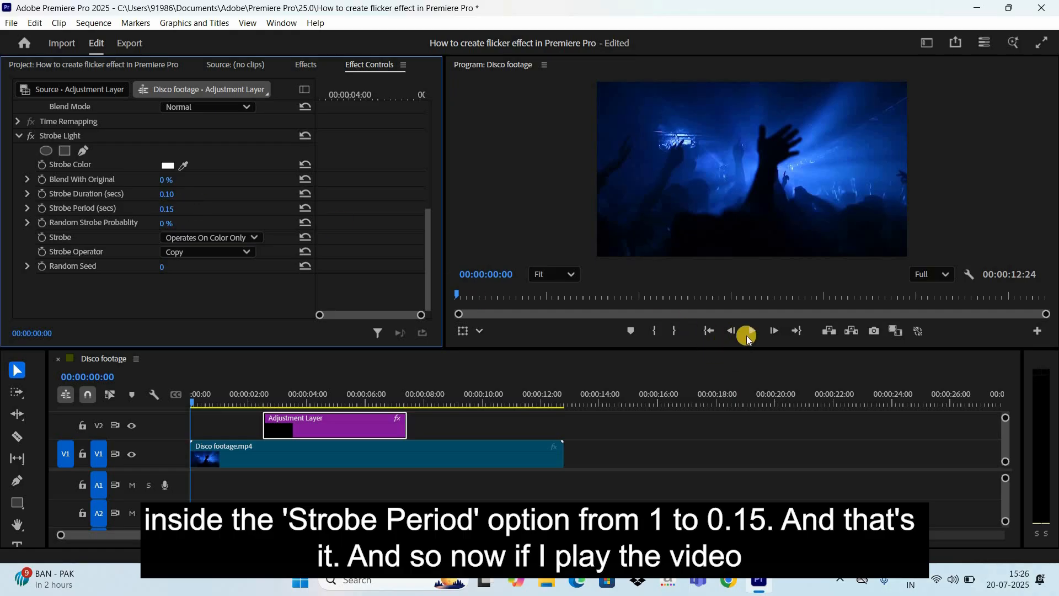
{"action": "mouse_move", "coordinate": [752, 333]}
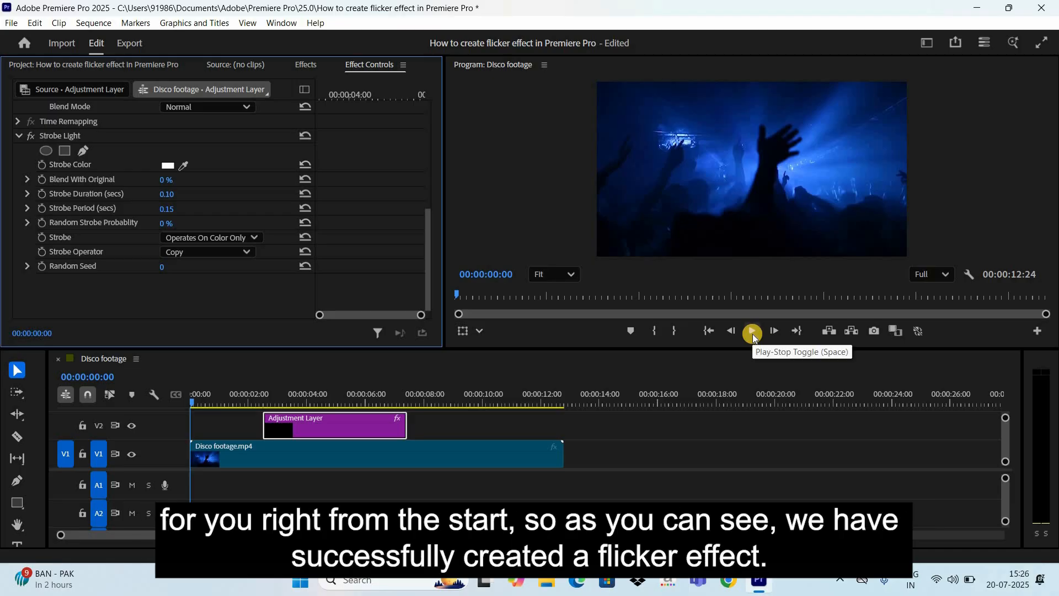
{"action": "left_click", "coordinate": [752, 332]}
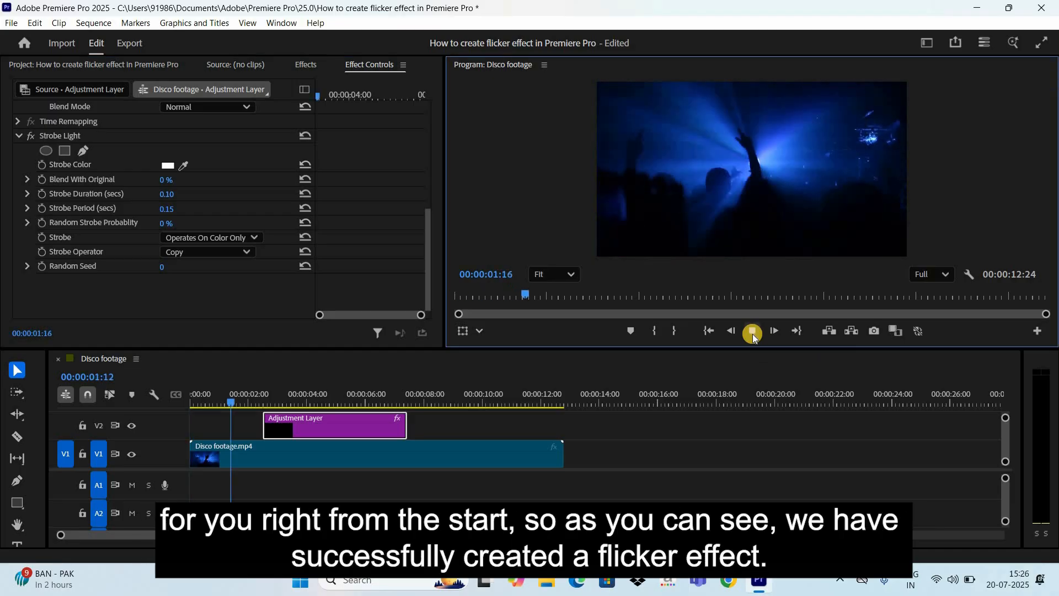
{"action": "left_click", "coordinate": [752, 331]}
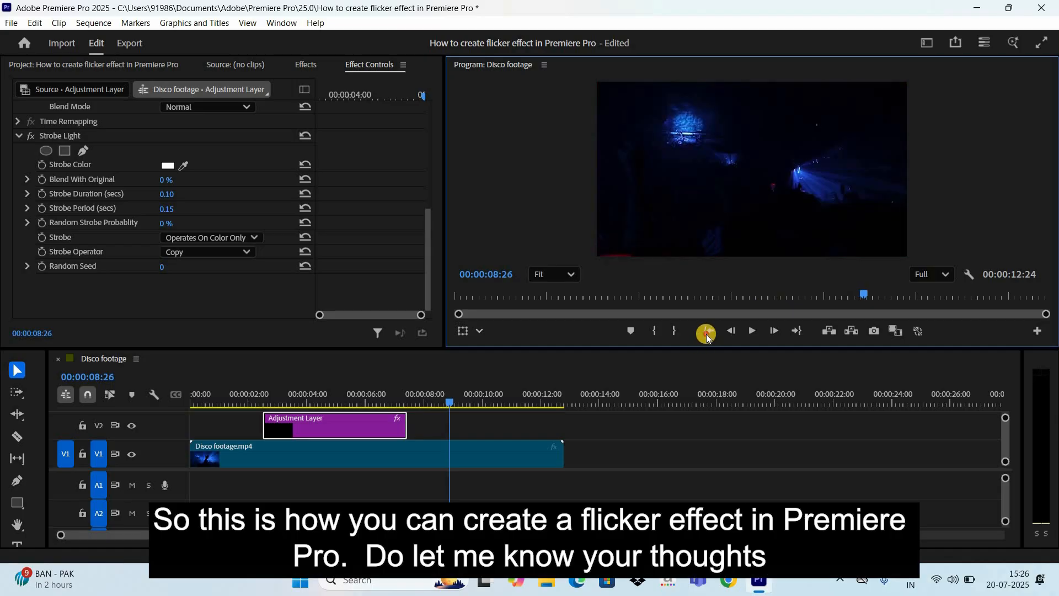
{"action": "left_click", "coordinate": [706, 331]}
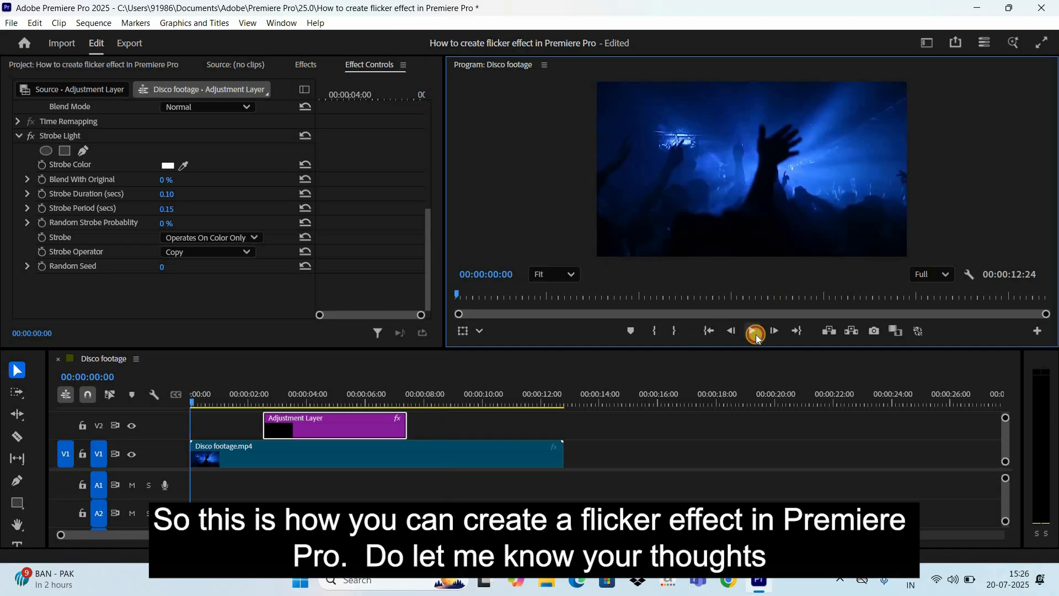
{"action": "left_click", "coordinate": [754, 331]}
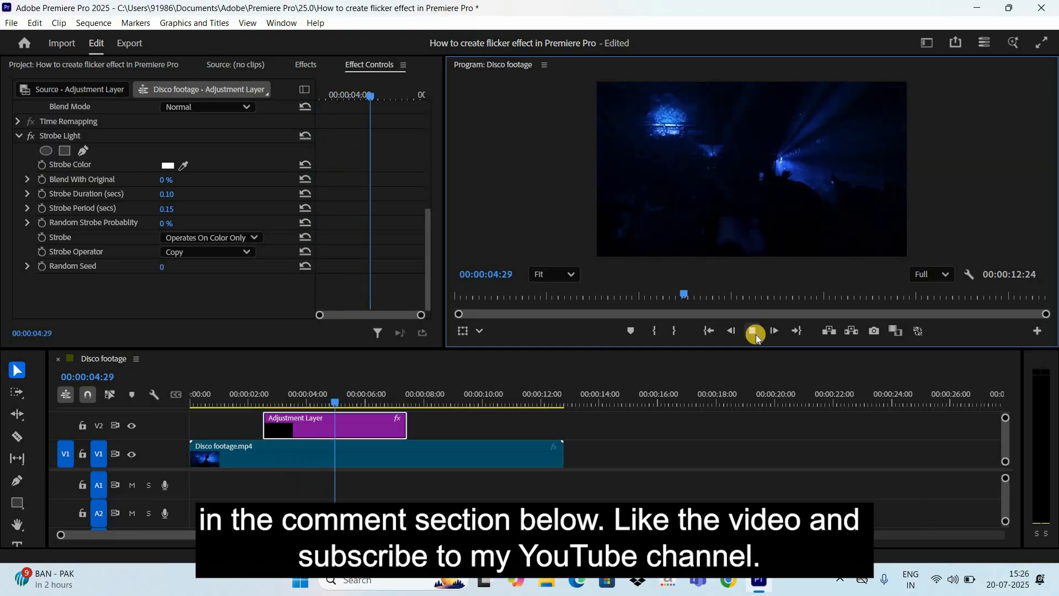
{"action": "left_click", "coordinate": [755, 331]}
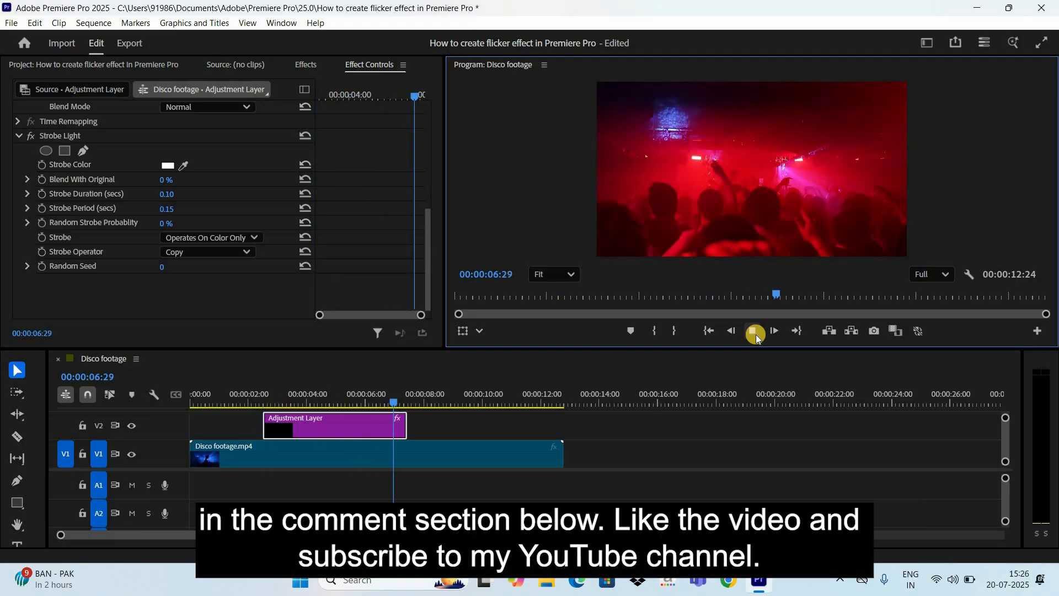
{"action": "left_click", "coordinate": [754, 331]}
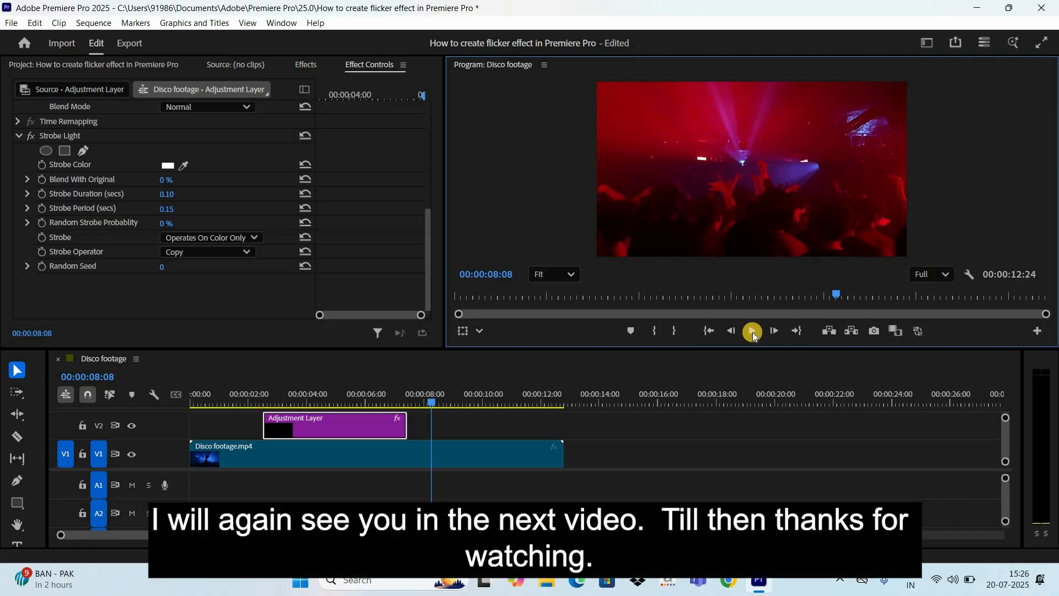
{"action": "mouse_move", "coordinate": [752, 333]}
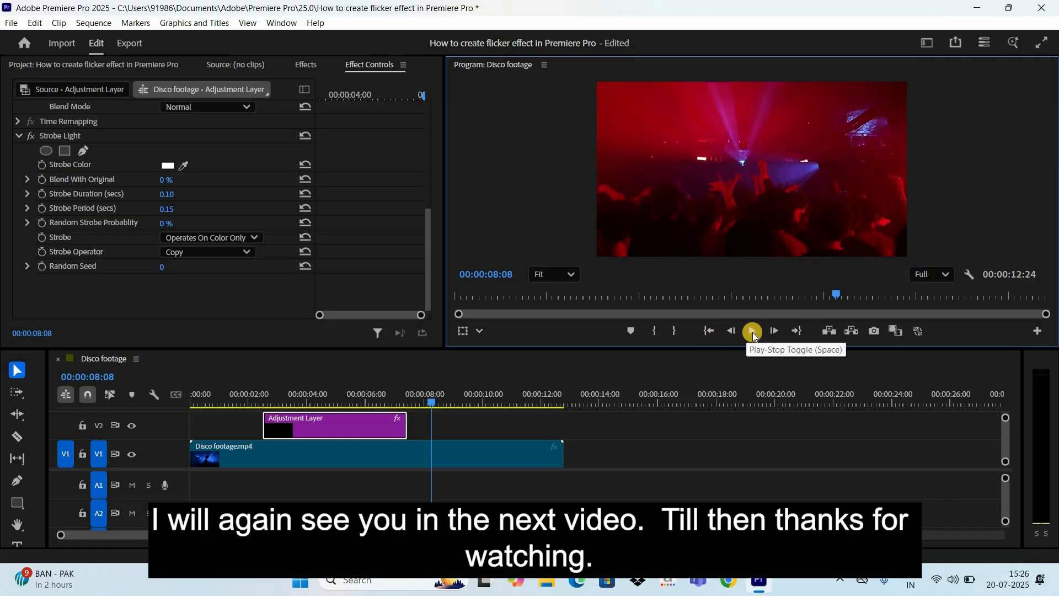